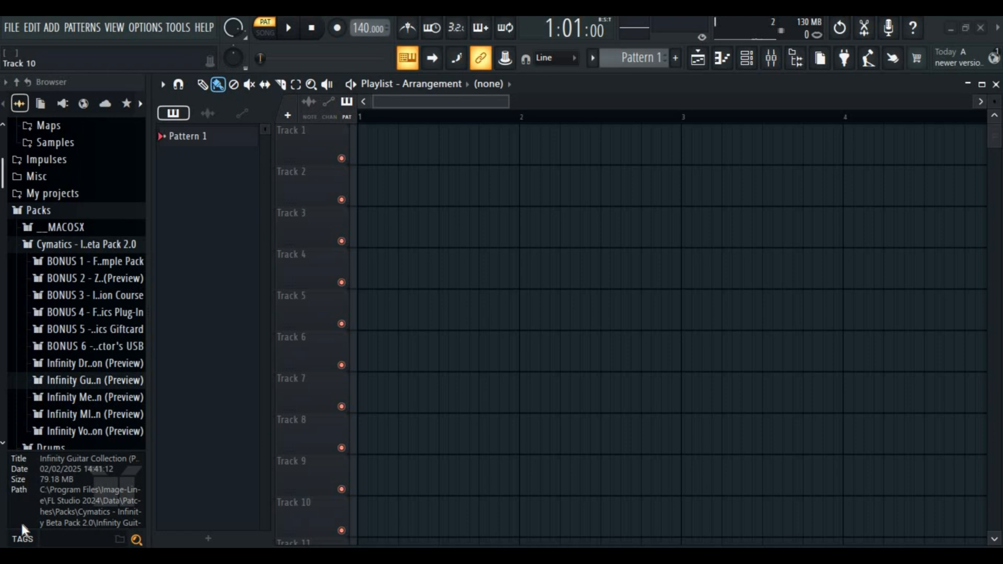
mouse_move(313, 475)
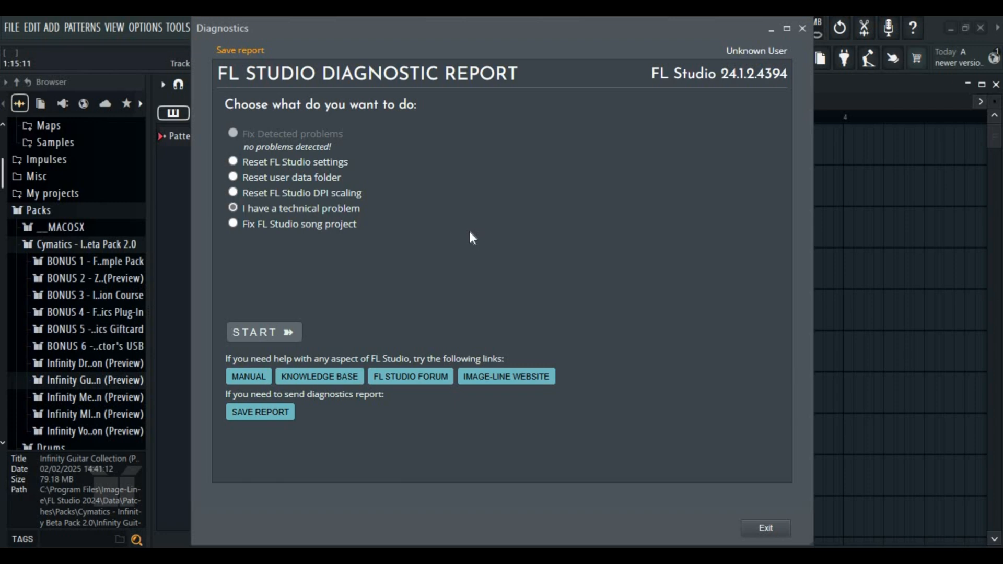
mouse_move(307, 245)
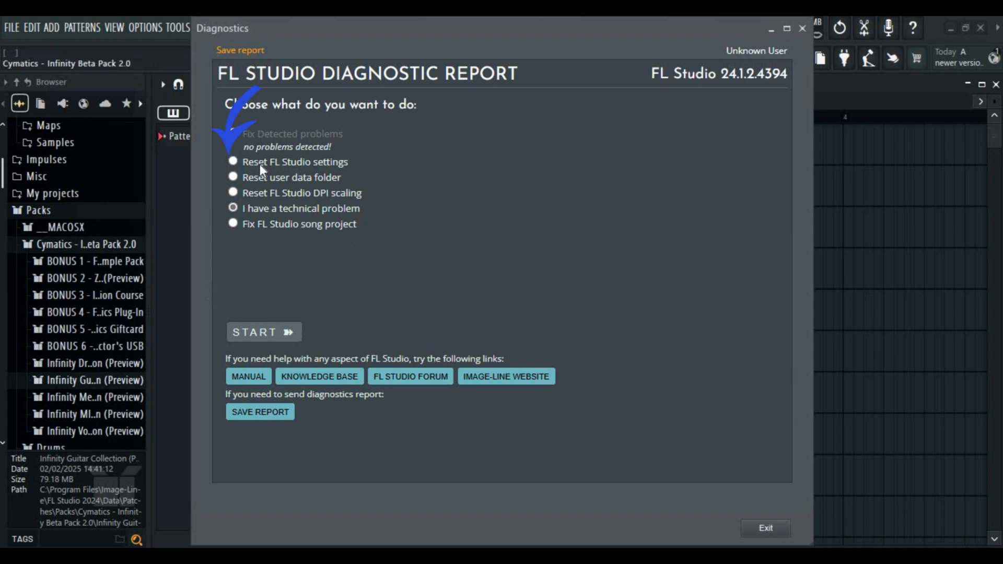
Step: Run the Diagnostics 'Reset FL Studio settings' action, then go to File settings
left_click(231, 162)
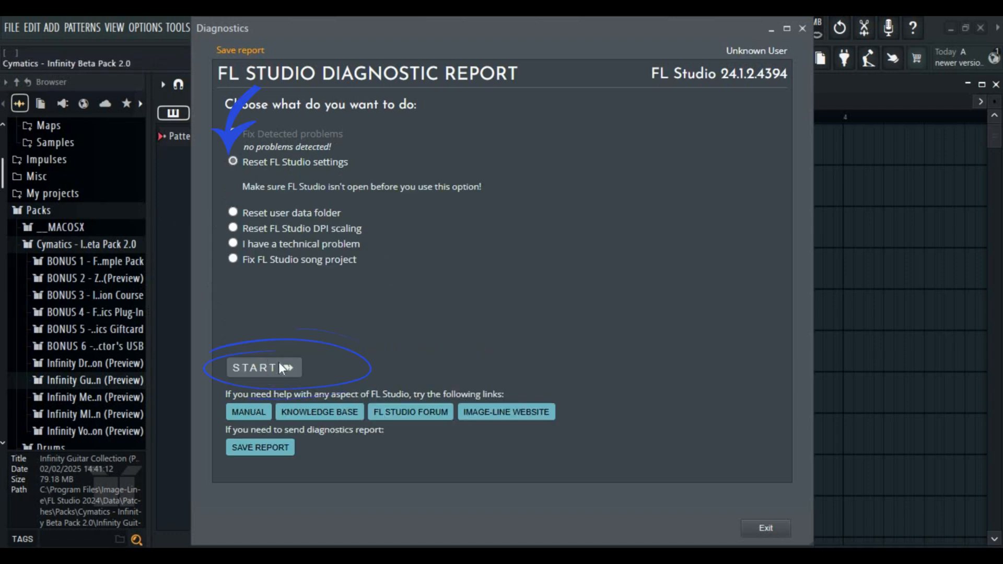
left_click(264, 367)
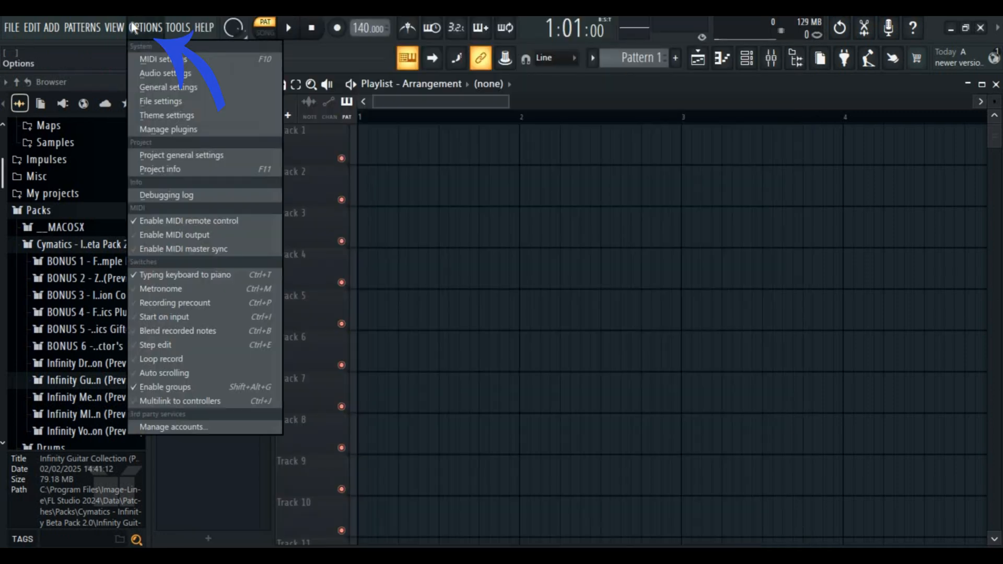
left_click(161, 102)
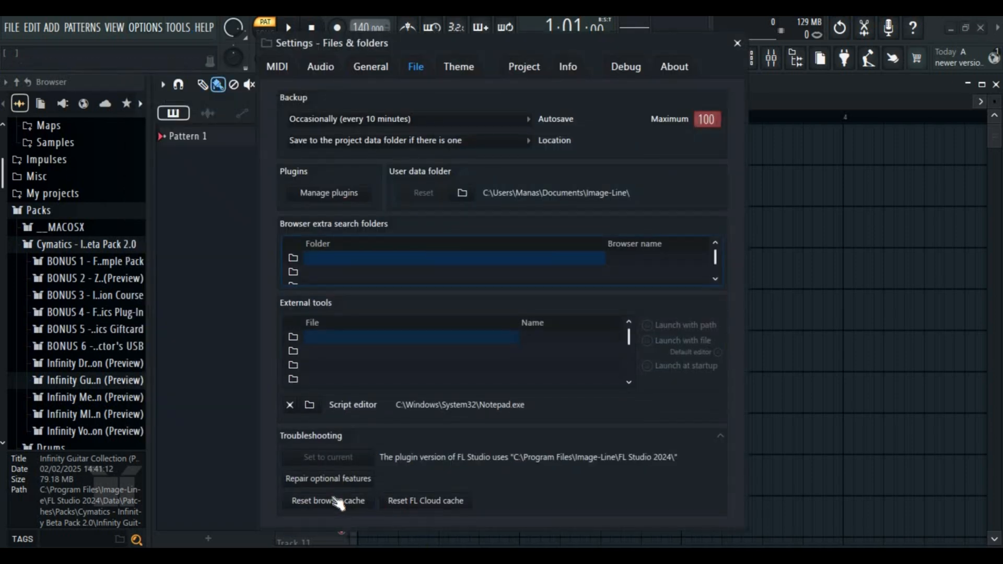
mouse_move(457, 524)
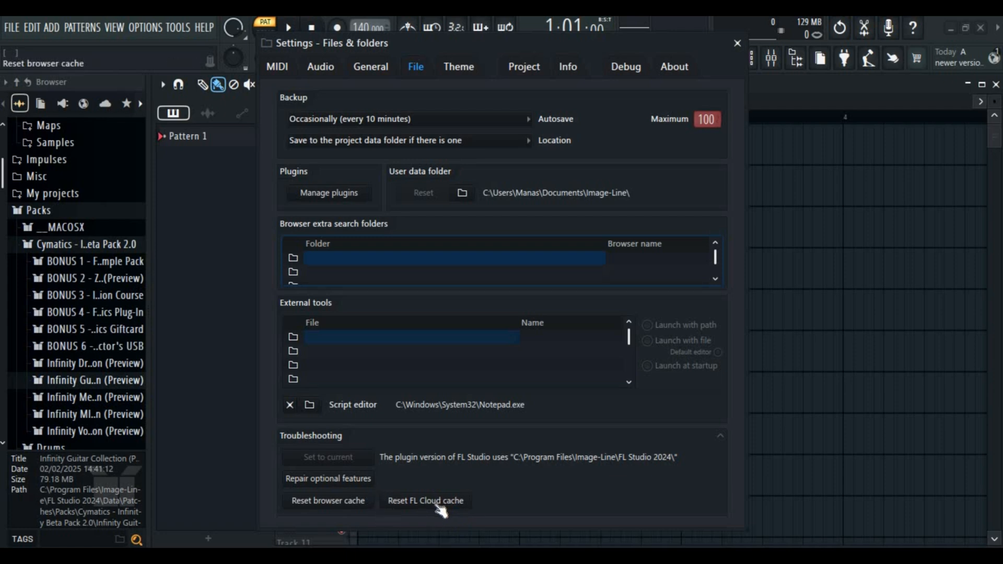
mouse_move(332, 508)
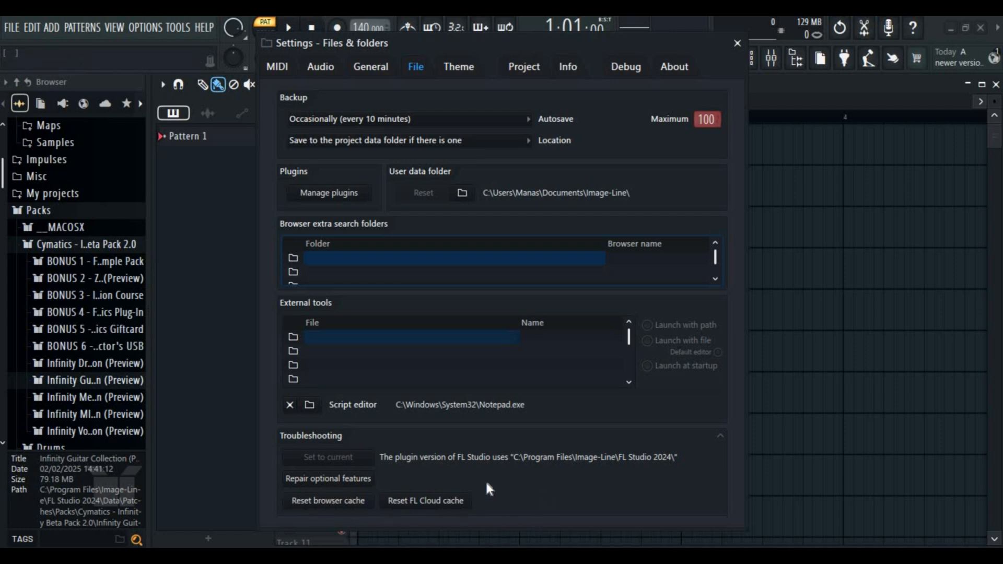
Step: Reset the browser cache and the FL Cloud cache from the Troubleshooting section
left_click(327, 500)
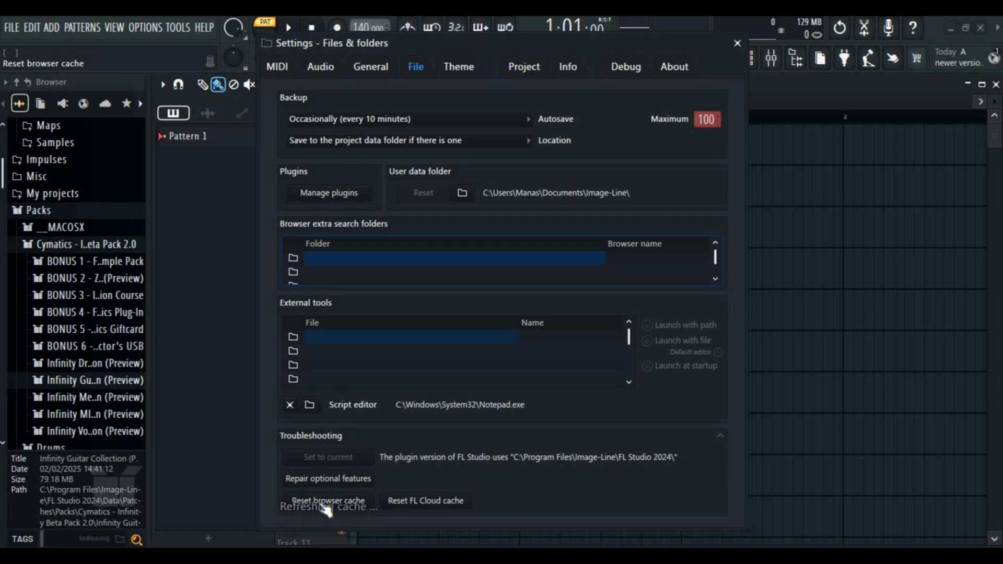
left_click(426, 501)
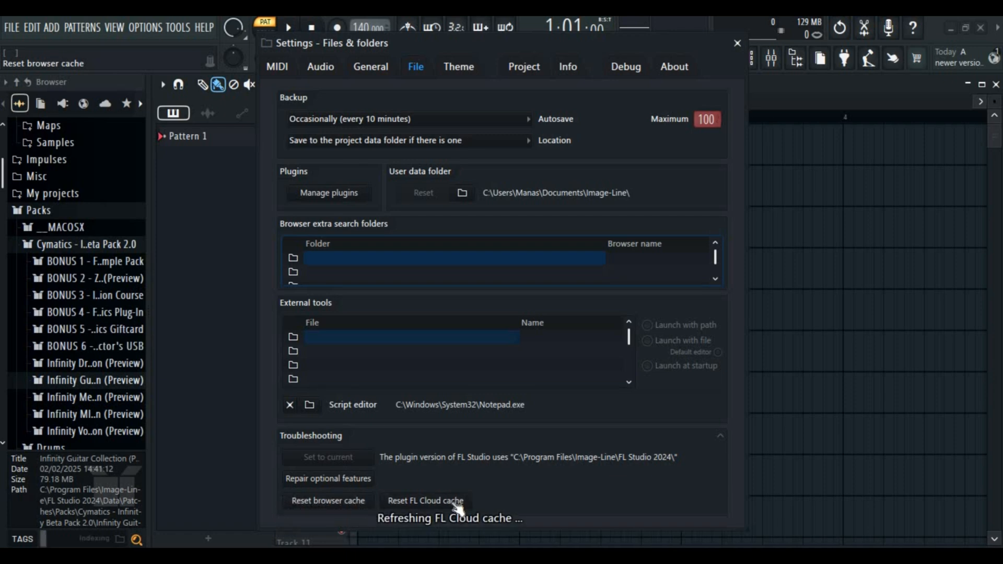